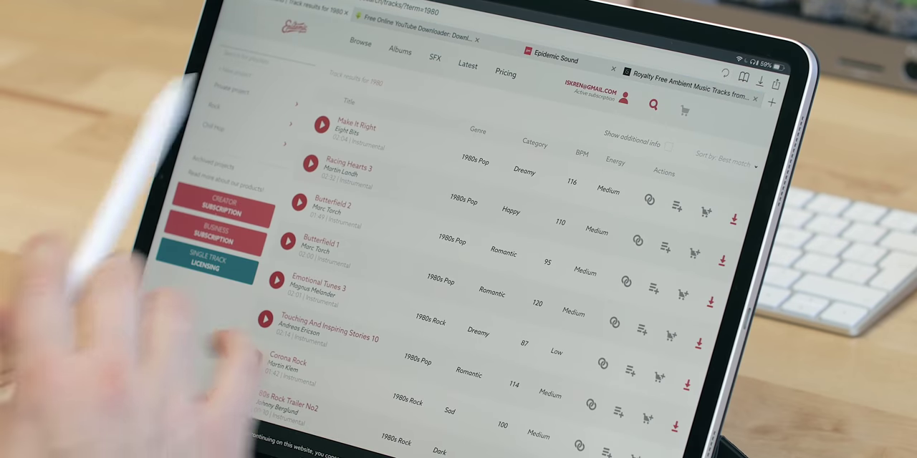
# Step: Start downloading 'Make It Right' by Eight Bits, bringing up the full mix or stems choice
pyautogui.click(713, 217)
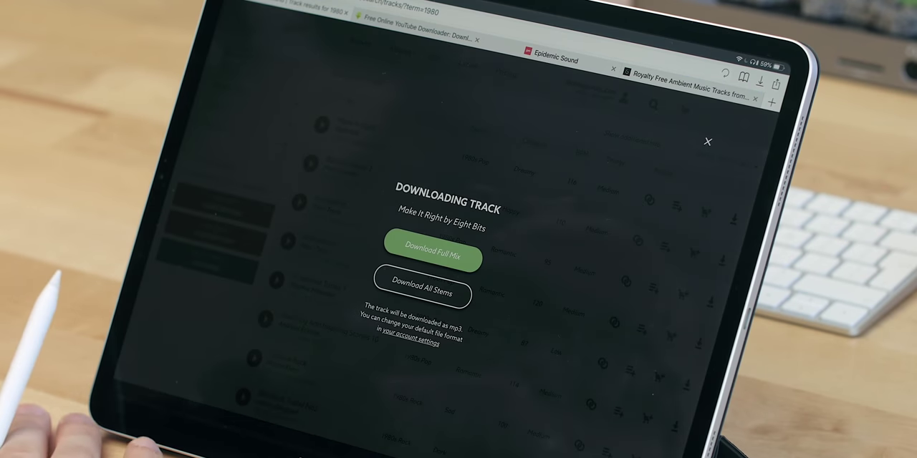